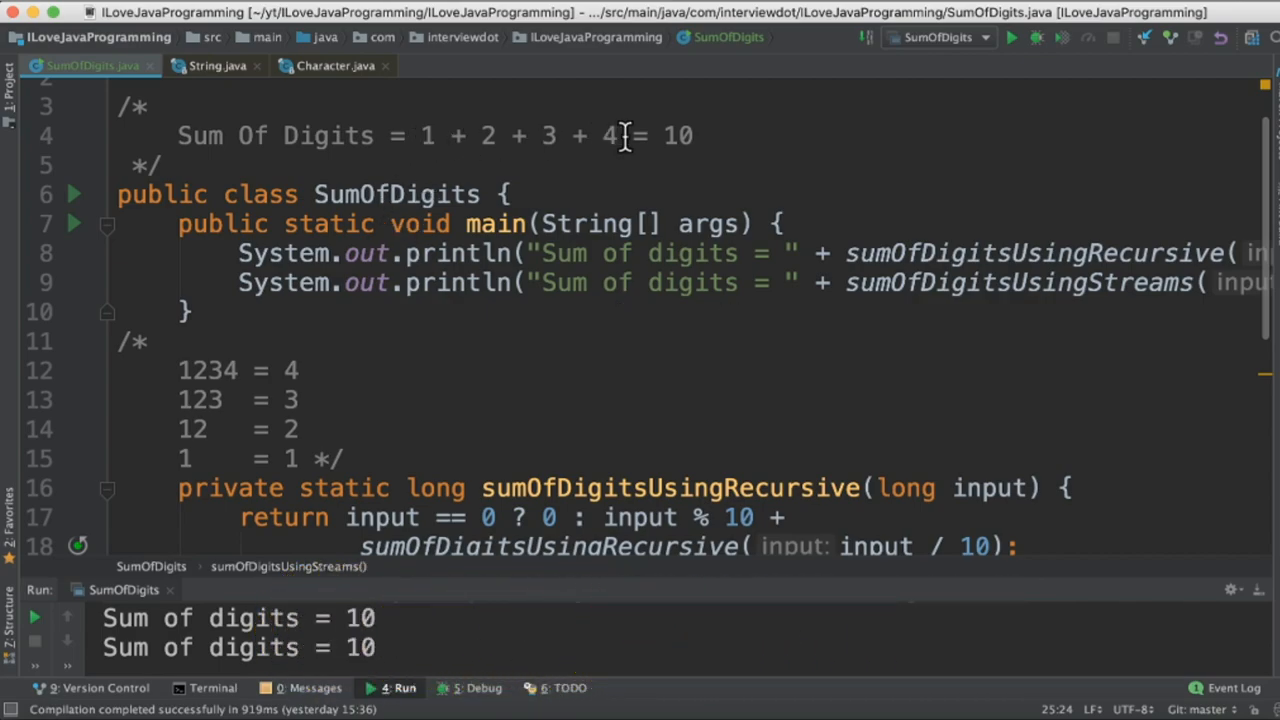
- View the JDK source of String.chars, return to SumOfDigits, then view Character.getNumericValue
{"action": "double_click", "coordinate": [396, 194]}
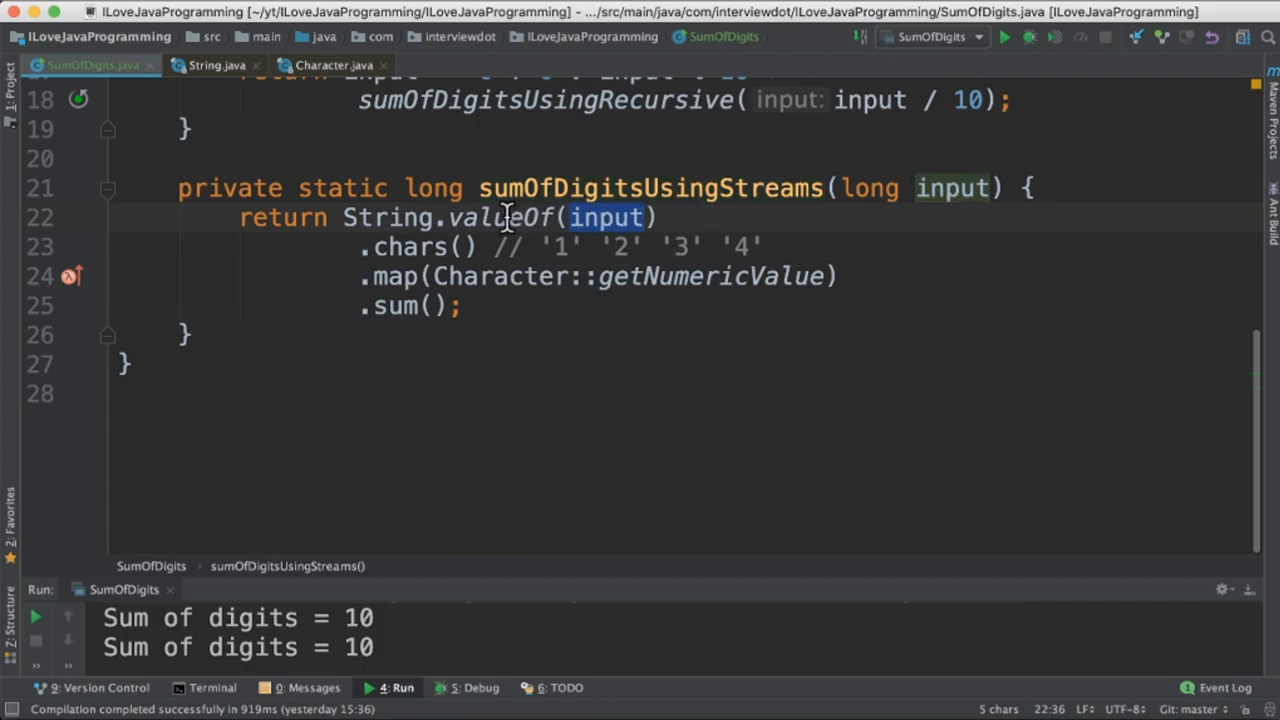
{"action": "double_click", "coordinate": [408, 248]}
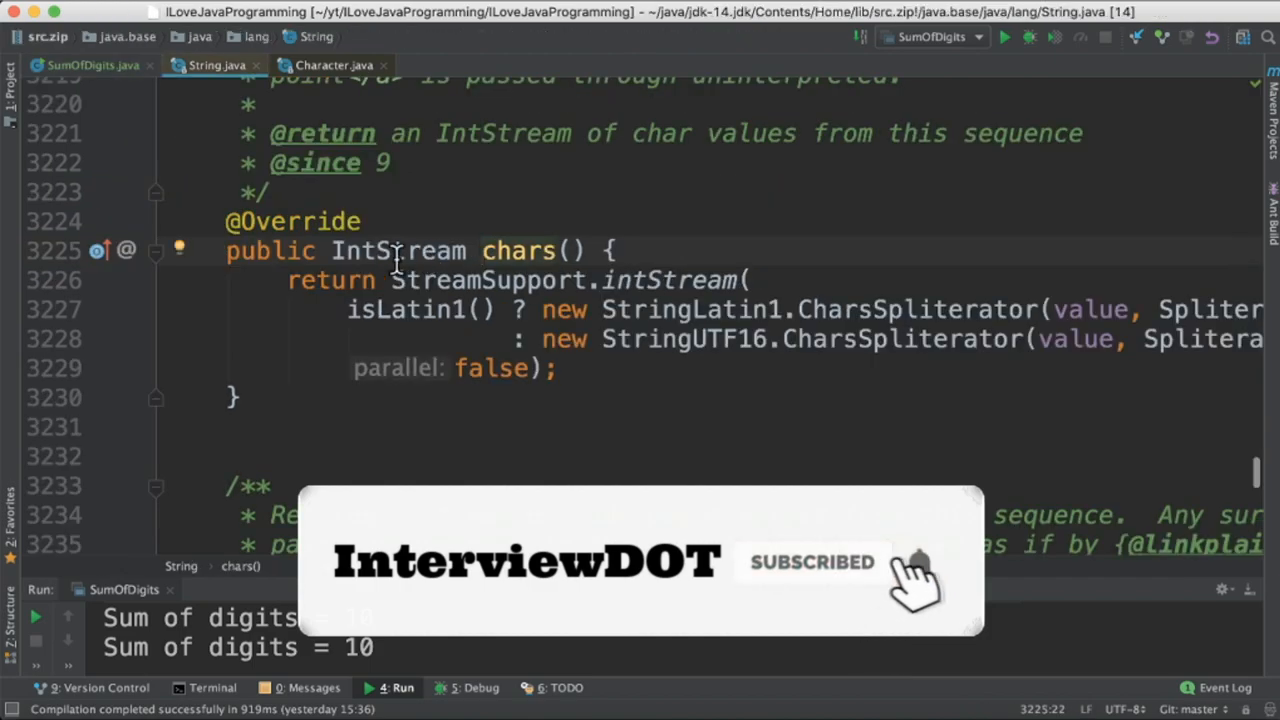
{"action": "left_click", "coordinate": [92, 64]}
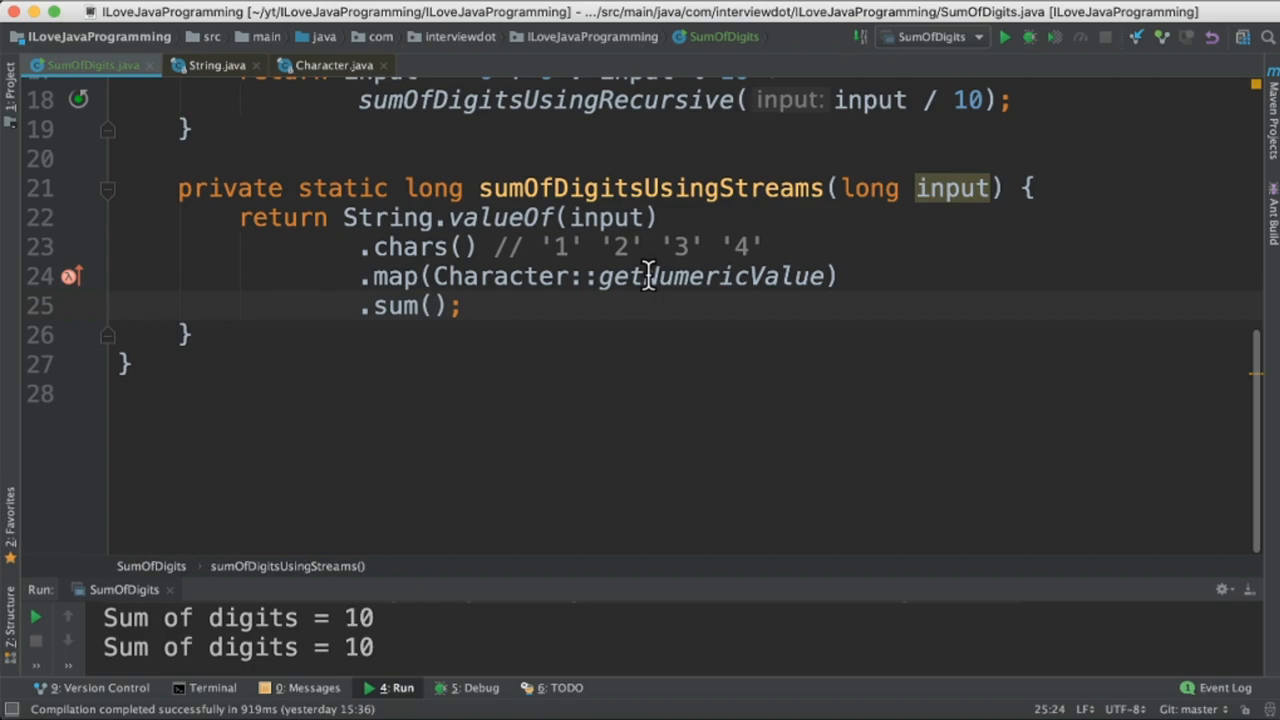
{"action": "mouse_move", "coordinate": [662, 276]}
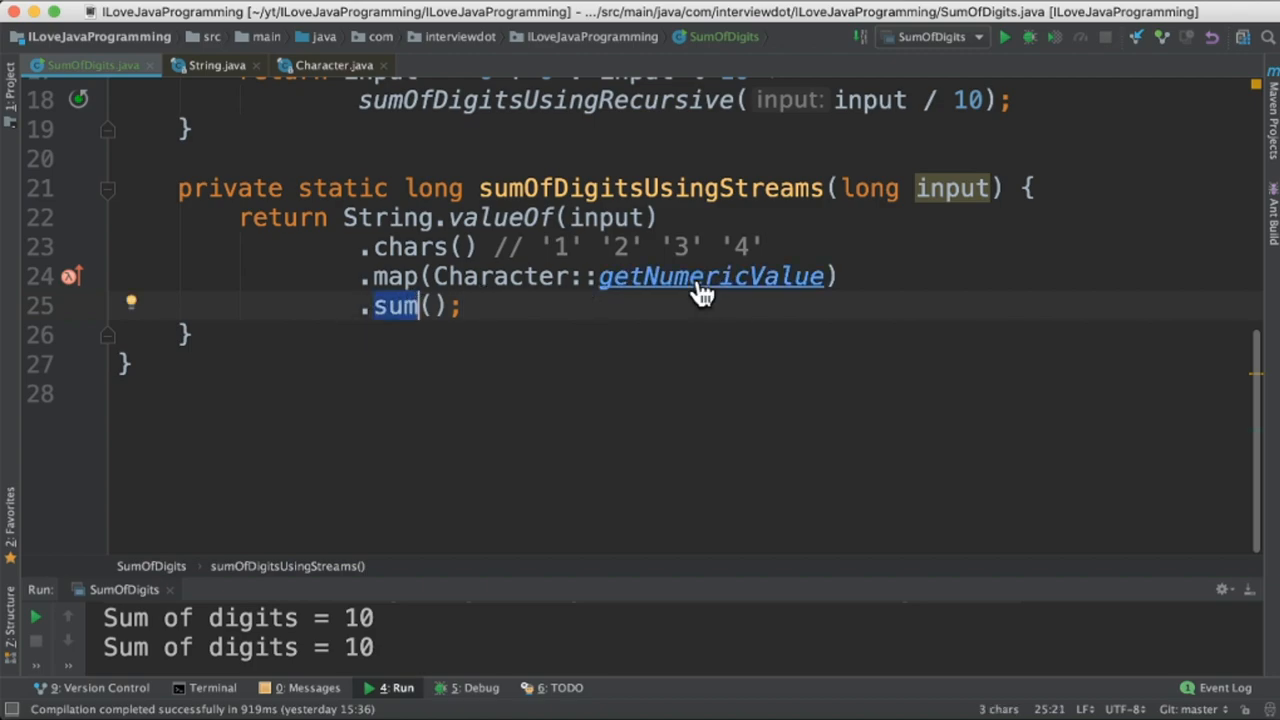
{"action": "left_click", "coordinate": [710, 276]}
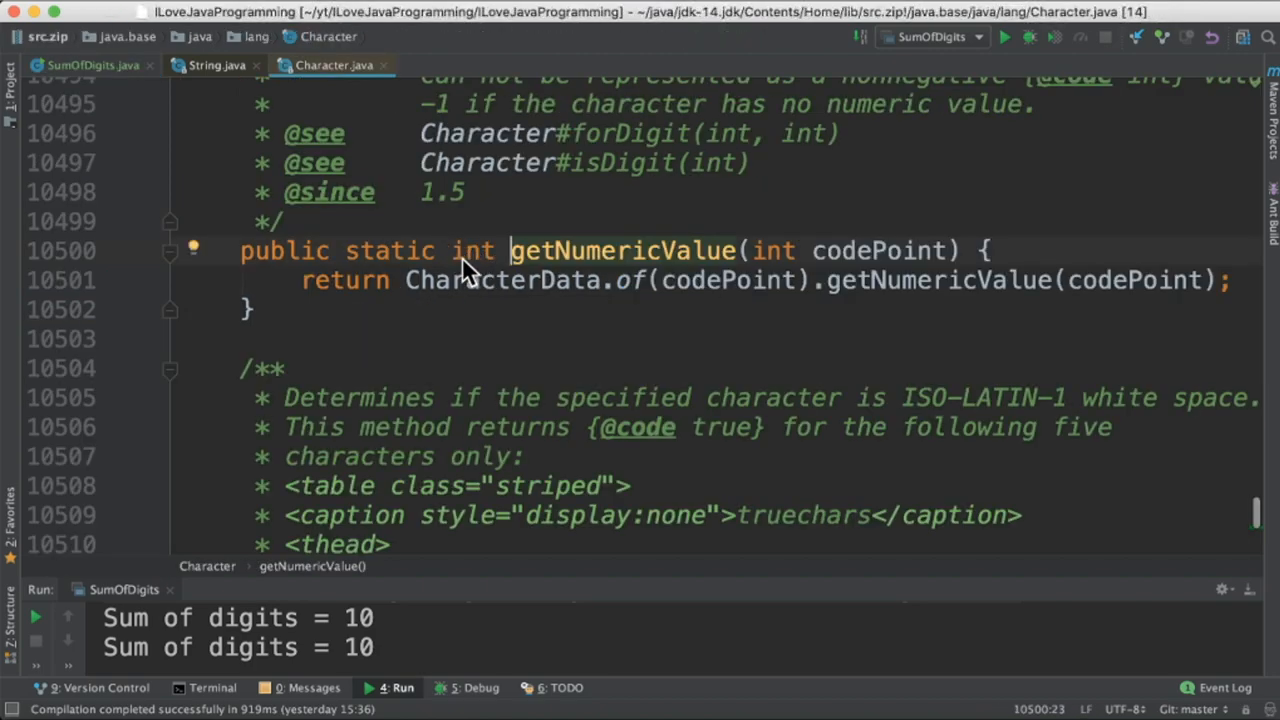